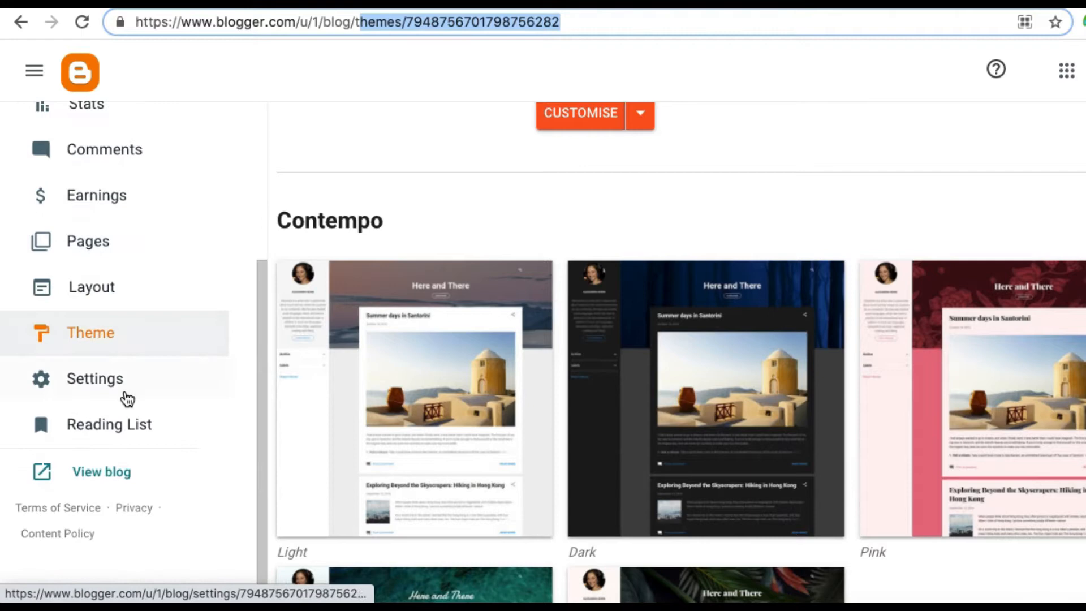
# Step: View the blog's Basic settings: title, description, language and adult content options
pyautogui.click(95, 380)
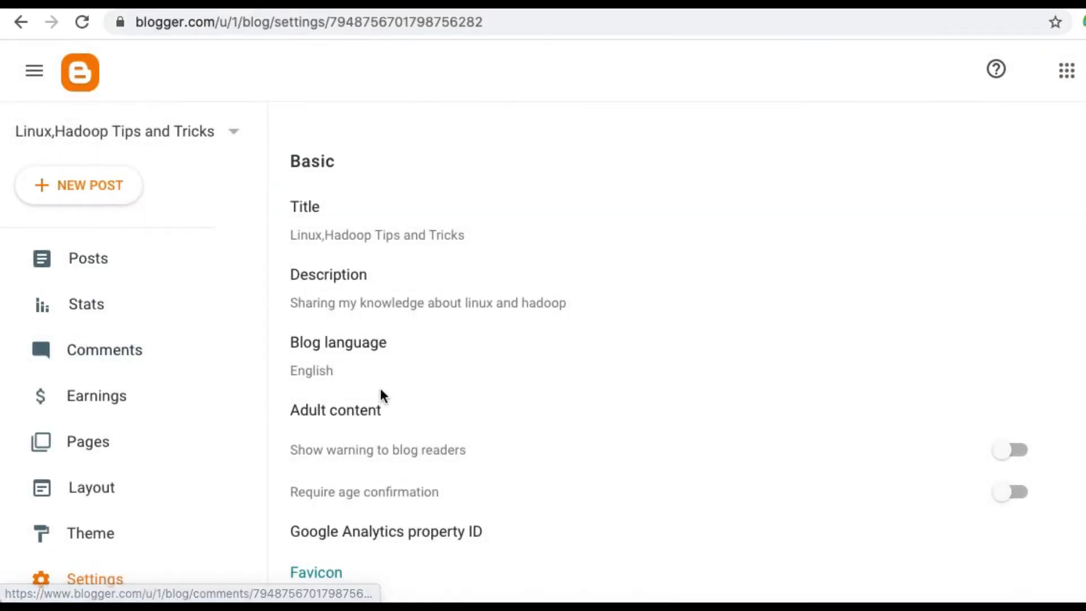
pyautogui.scroll(-3)
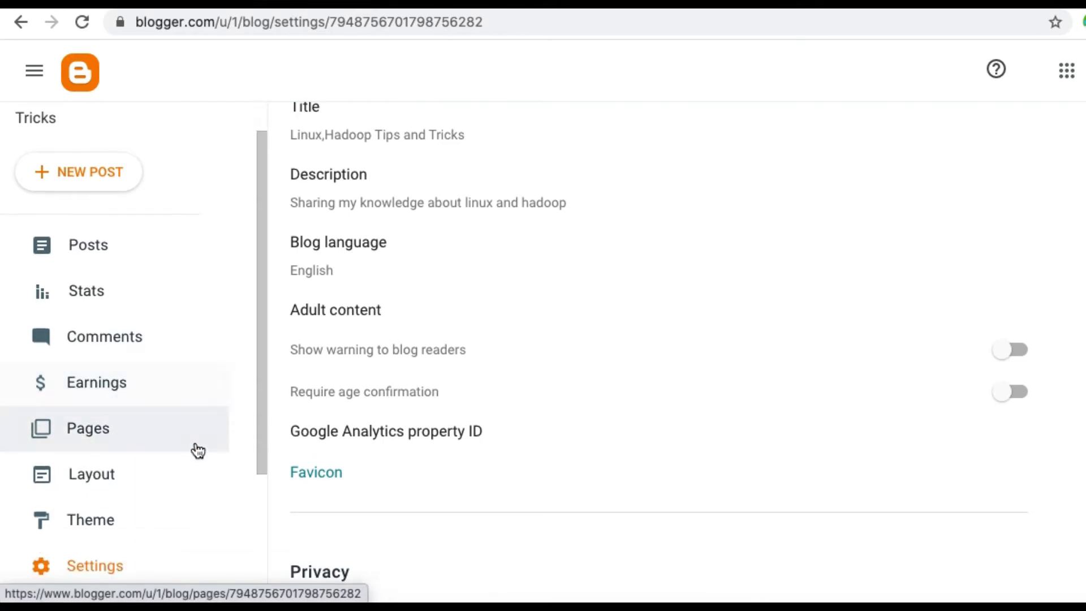
# Step: Go to the blog Layout and start adding a gadget to sidebar-right-2-1
pyautogui.click(90, 474)
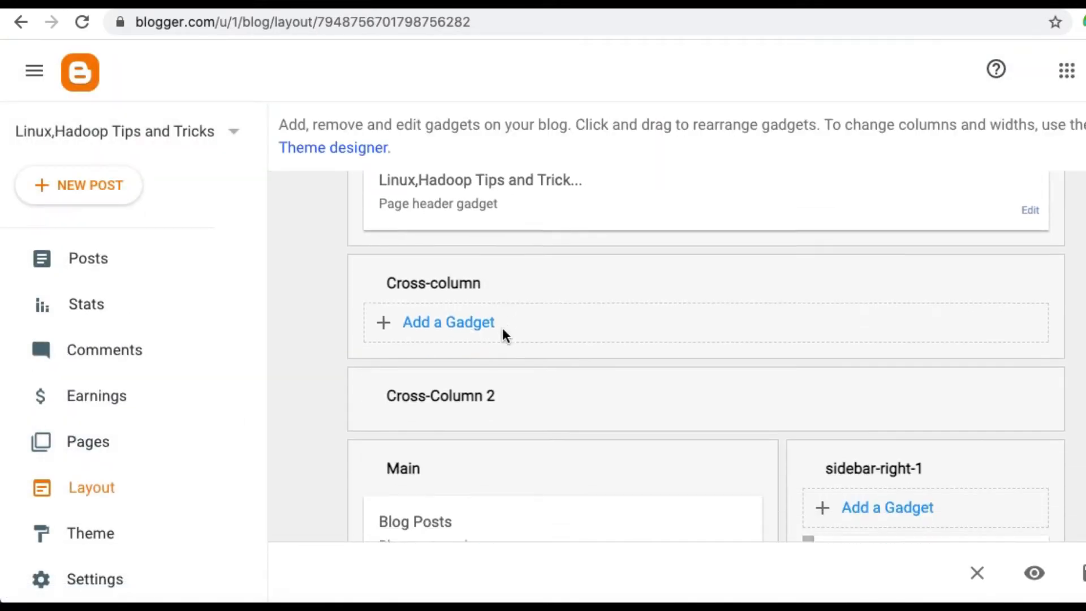
pyautogui.scroll(-3)
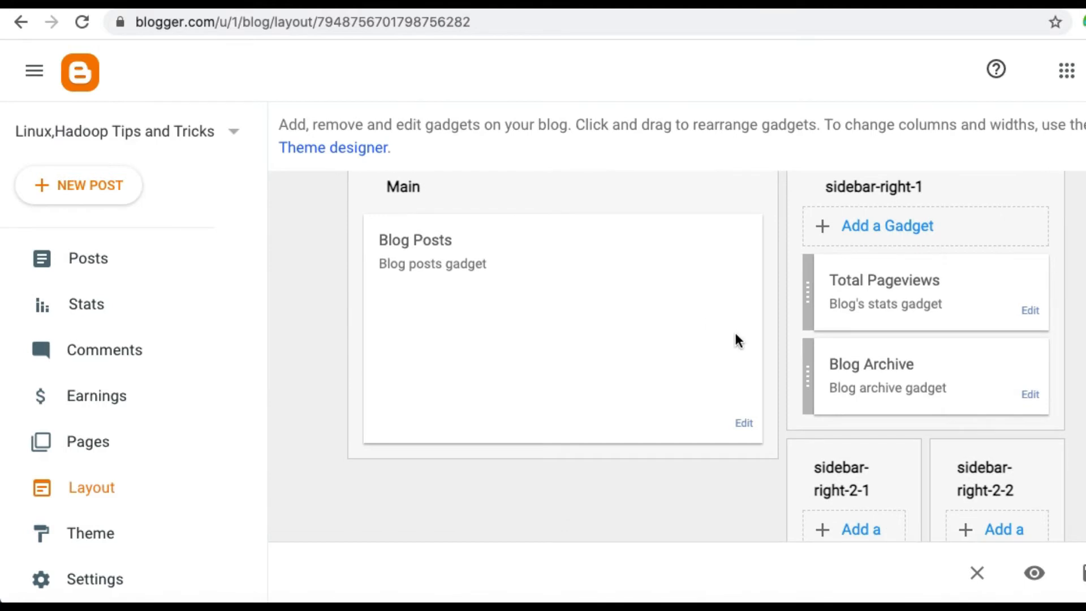
pyautogui.scroll(-3)
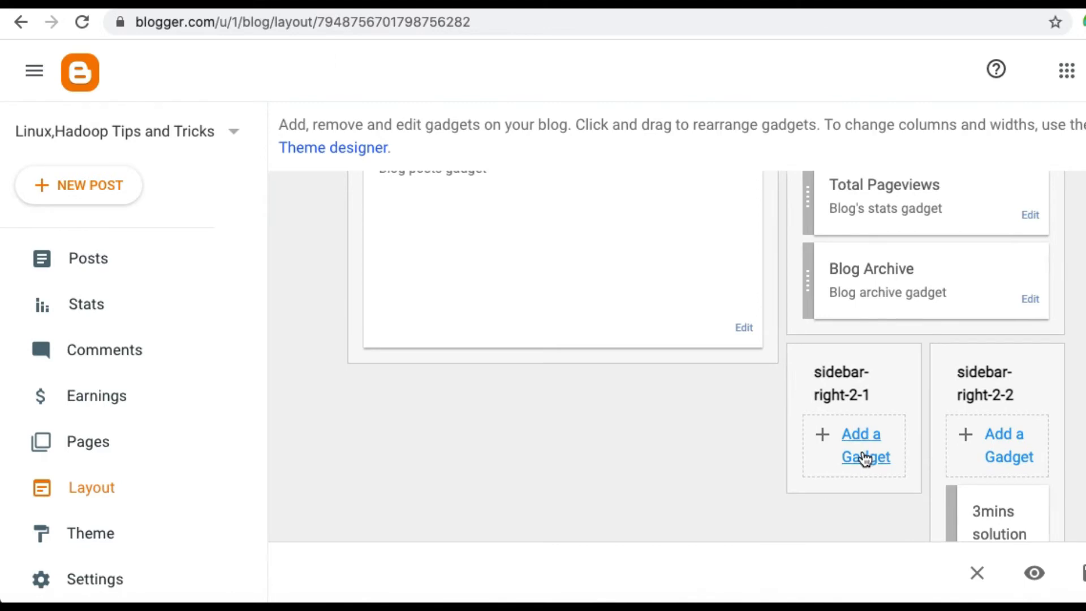
pyautogui.click(864, 446)
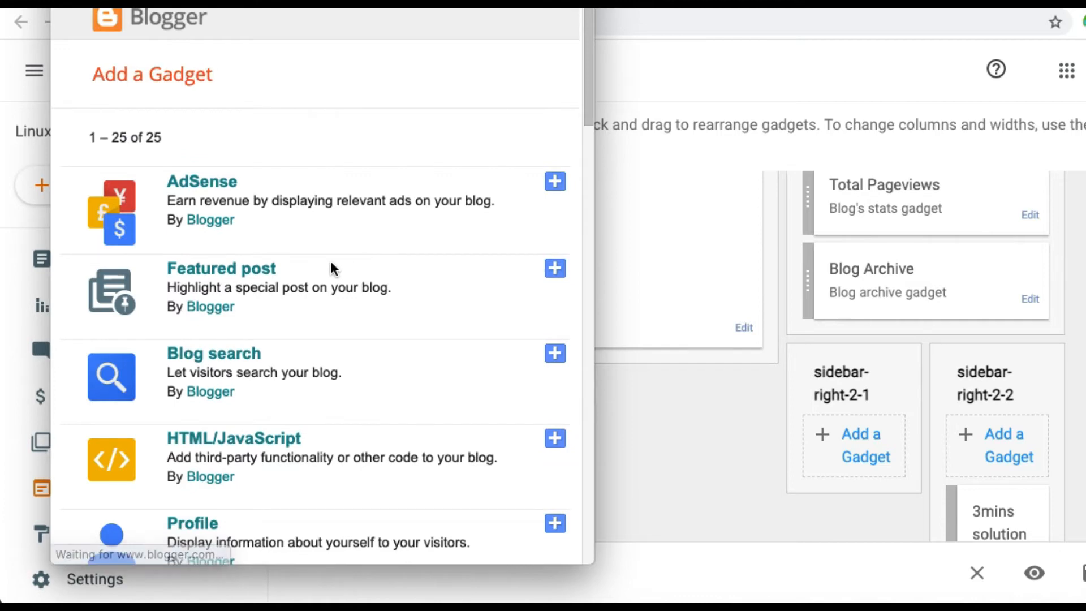
pyautogui.scroll(-3)
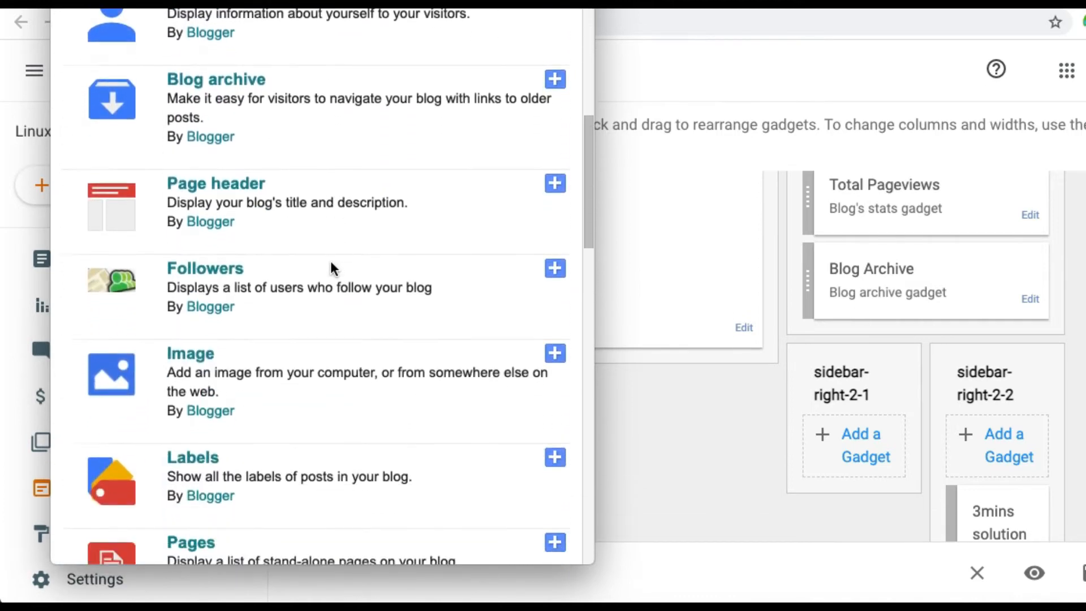
pyautogui.scroll(-3)
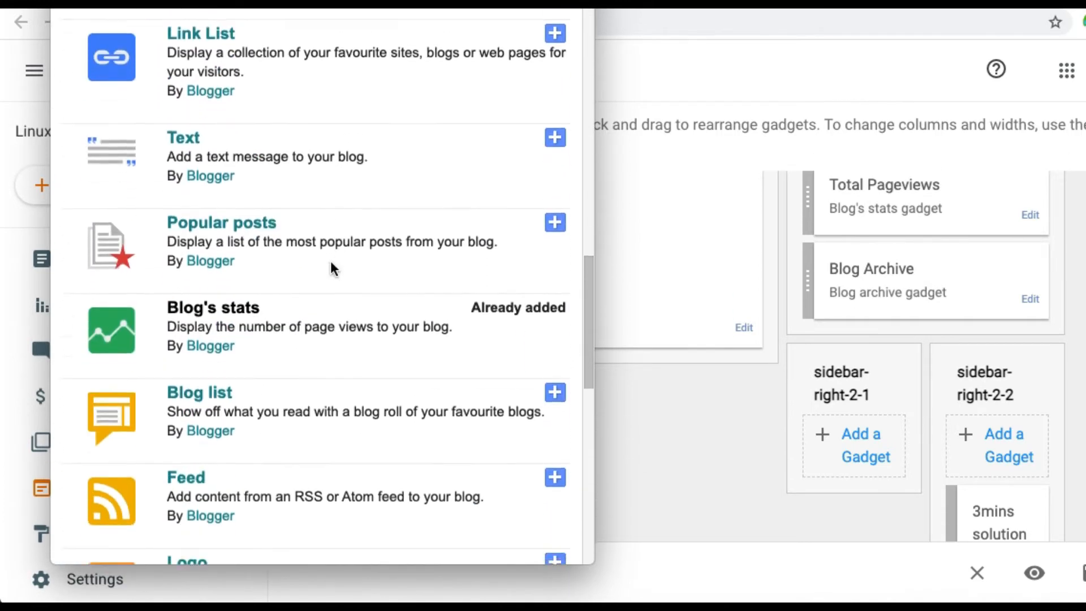
pyautogui.click(554, 477)
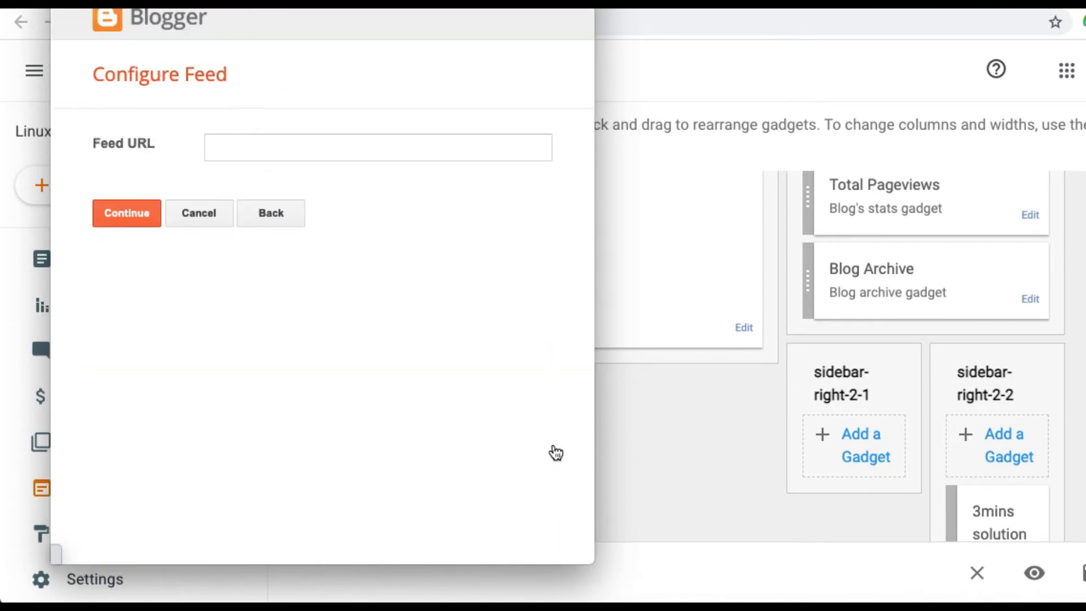
pyautogui.moveTo(808, 574)
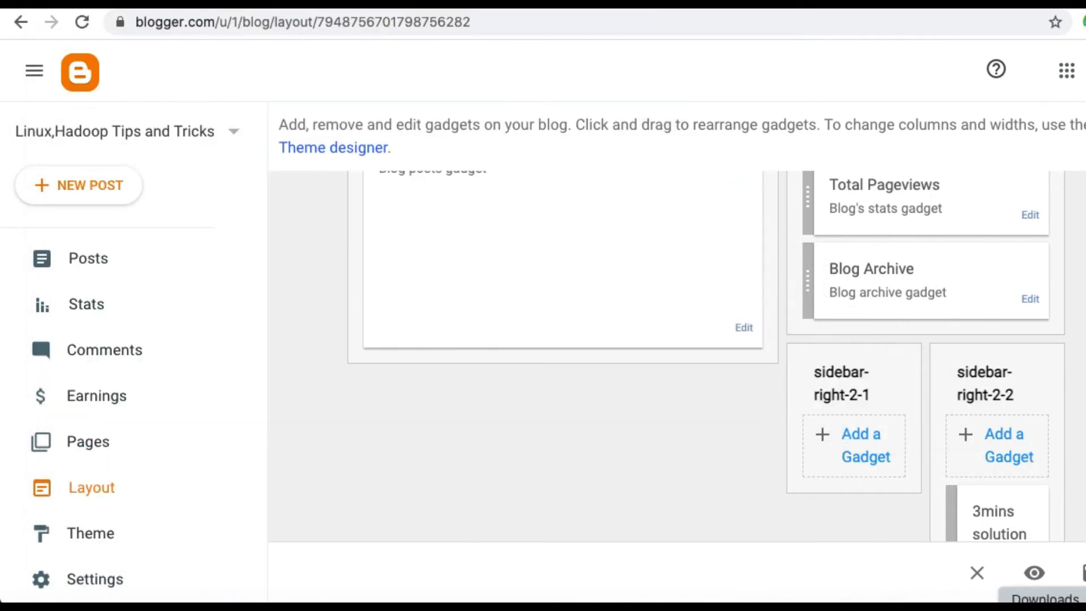
pyautogui.moveTo(865, 446)
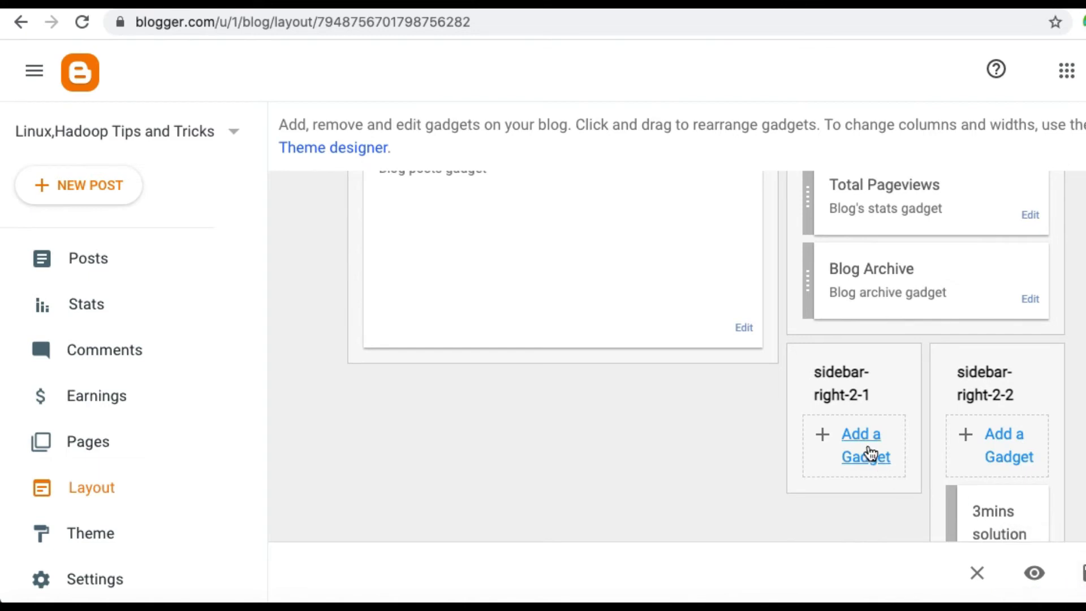
pyautogui.moveTo(1009, 447)
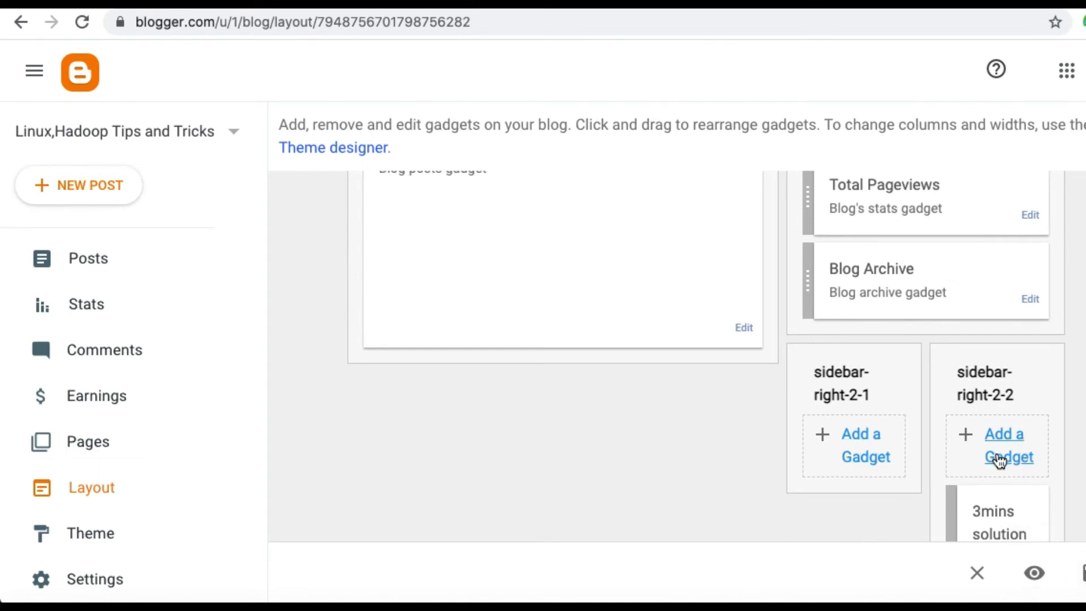
# Step: Add a Feed gadget to sidebar-right-2-2 with the YouTube channel feed URL (channel_id=UCqLxGzw7gee2scTagnzntsg)
pyautogui.click(1007, 445)
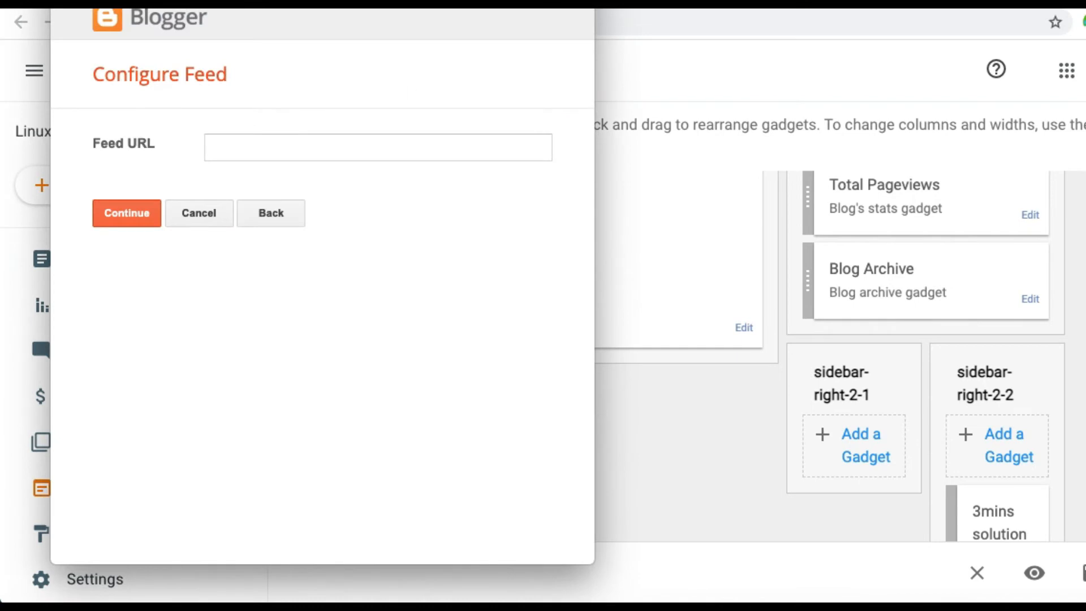
pyautogui.write('feeds/videos.xml?channel_id=UCqLxGzw7gee2scTagnzntsg')
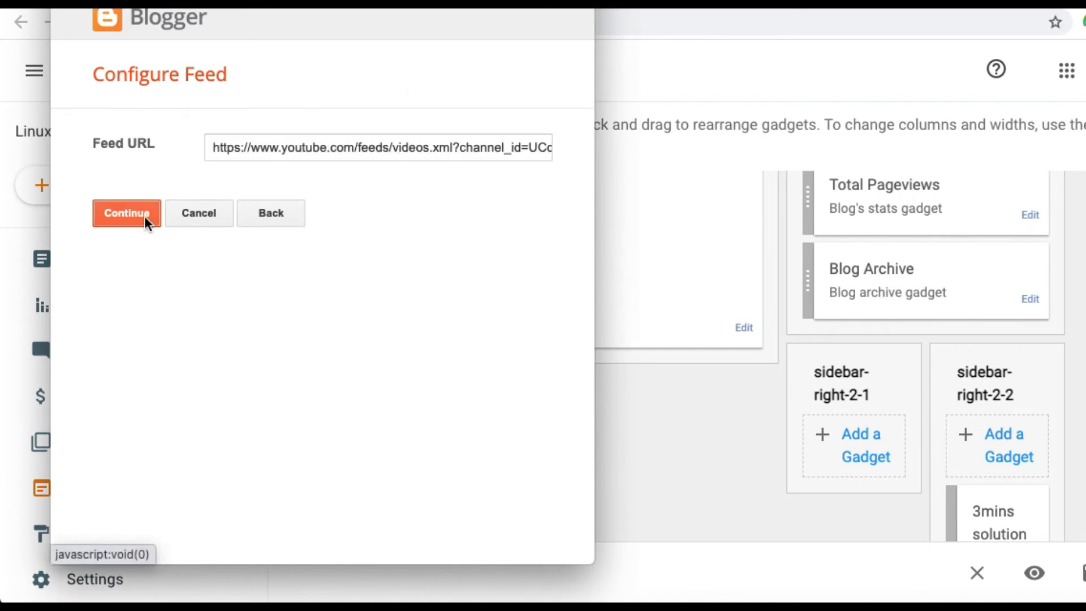
# Step: Continue, toggle item dates and sources, set links to open in a new window, and save the feed gadget
pyautogui.click(125, 212)
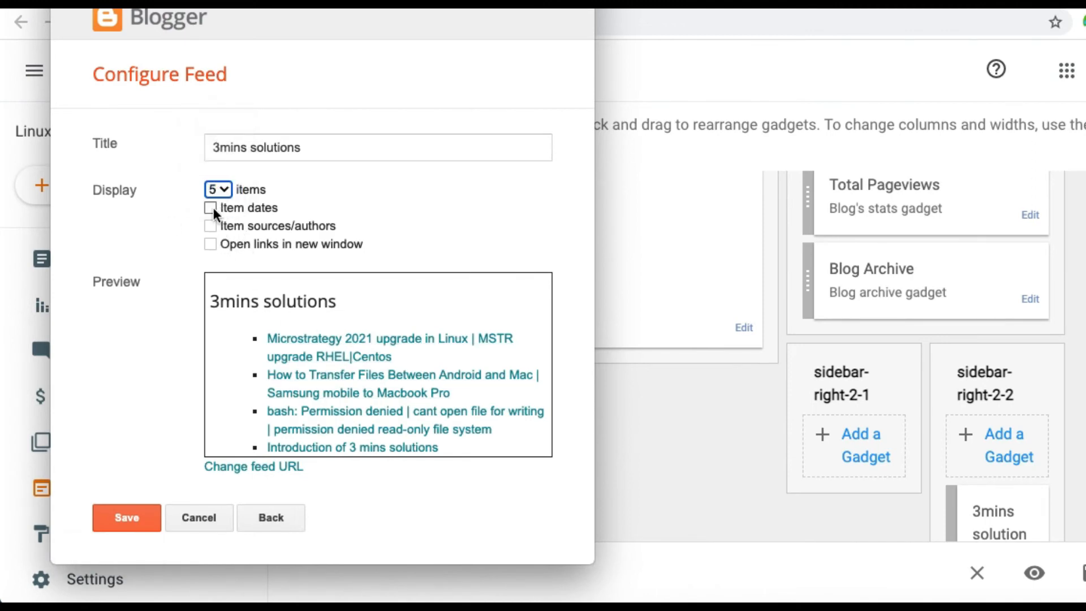
pyautogui.click(211, 207)
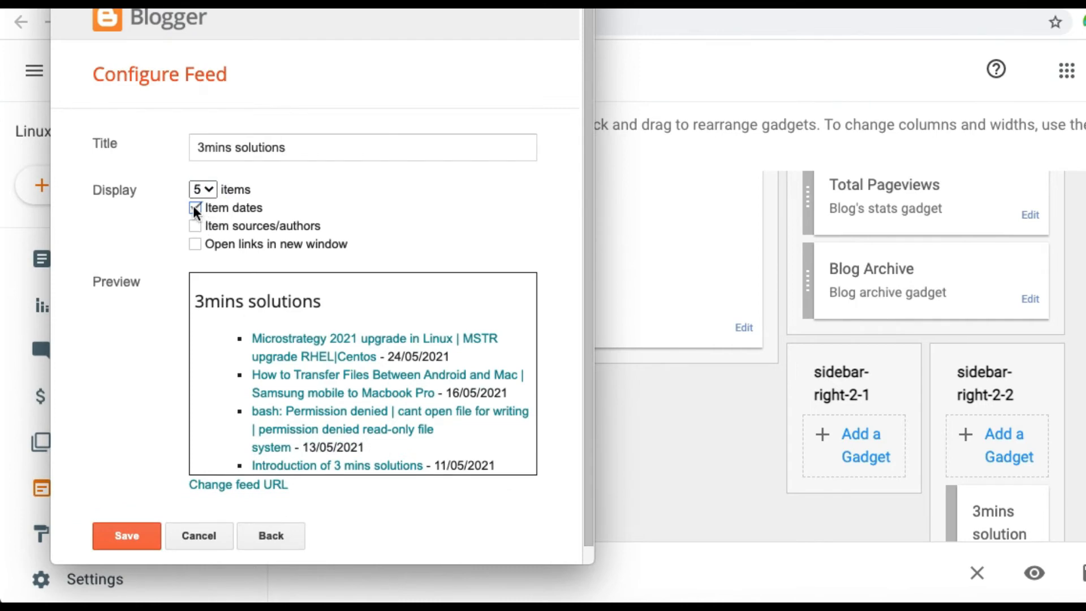
pyautogui.click(195, 225)
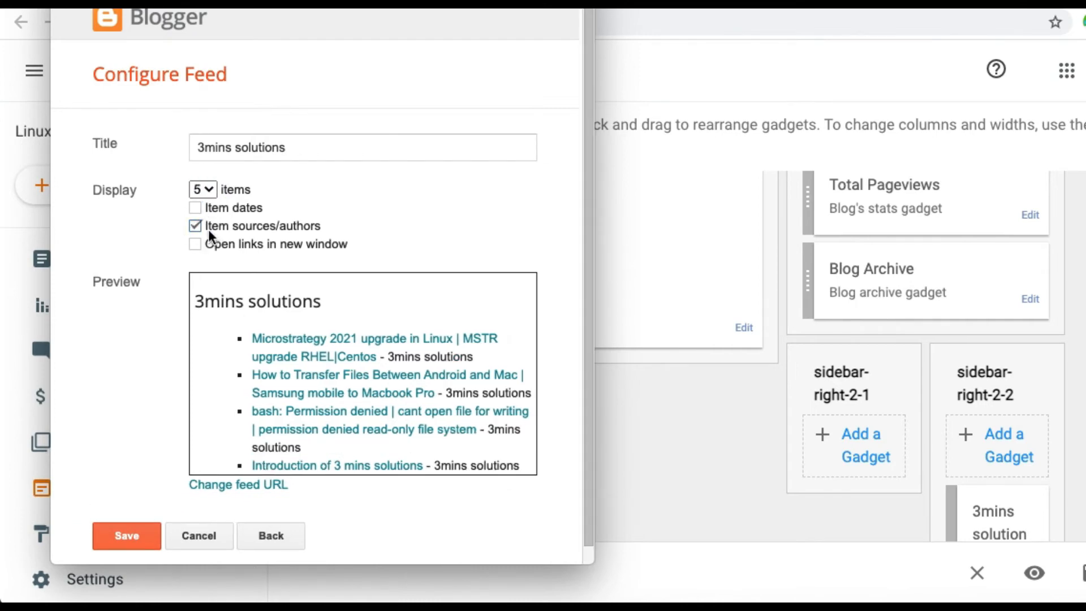
pyautogui.click(196, 225)
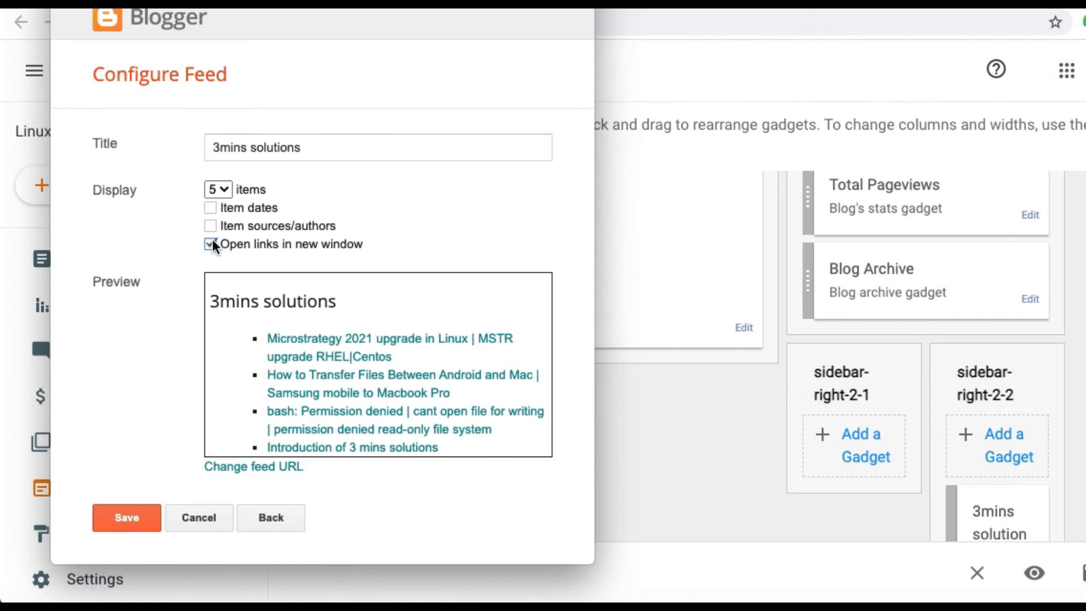
pyautogui.click(210, 244)
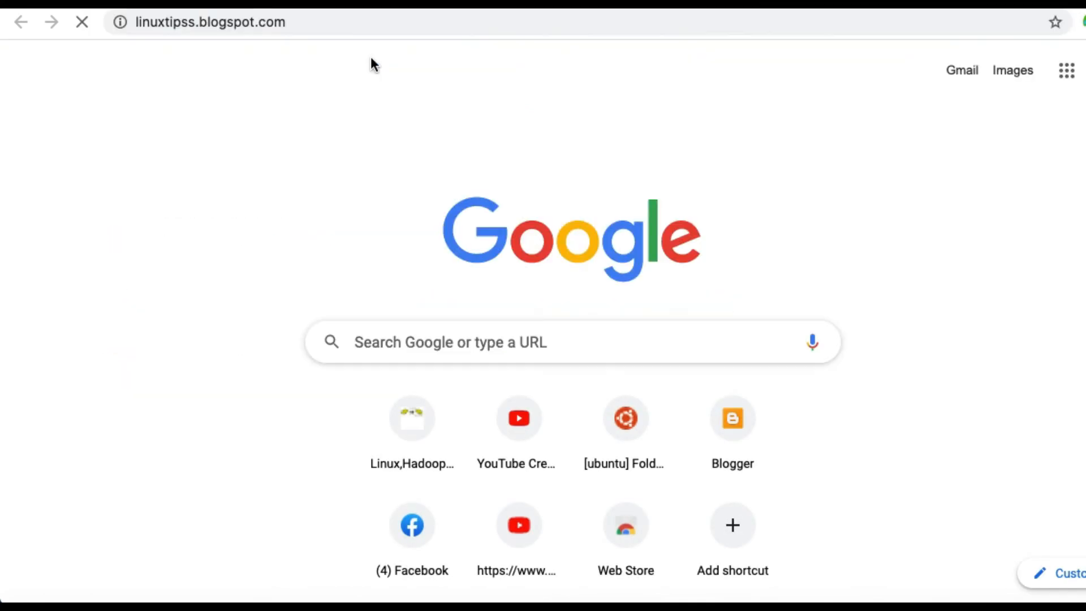
# Step: View the live blog's sidebar listing recent videos under 3mins solutions
pyautogui.click(412, 417)
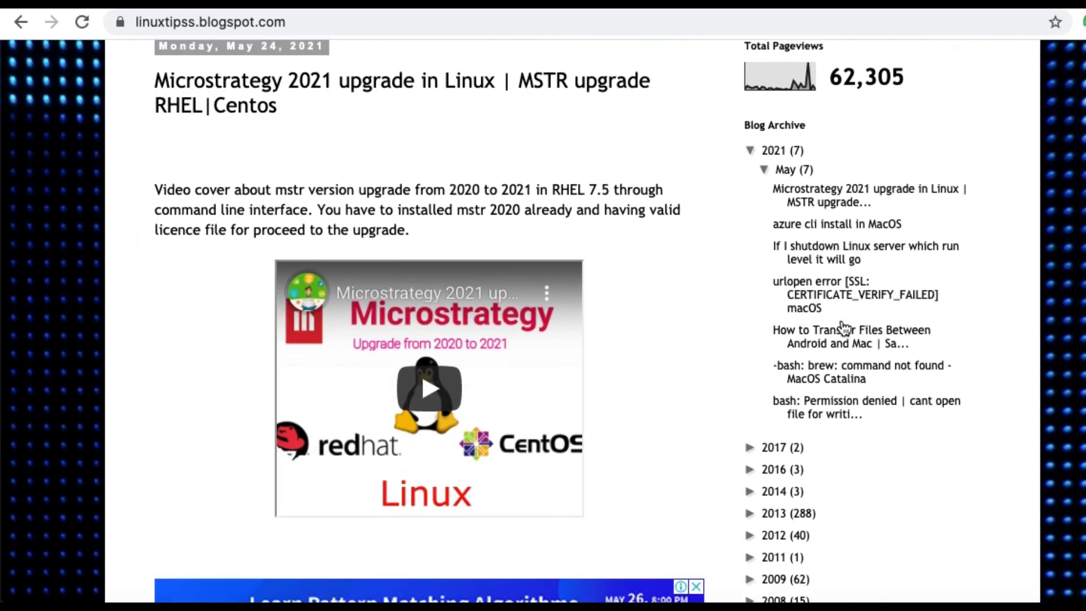
pyautogui.scroll(-3)
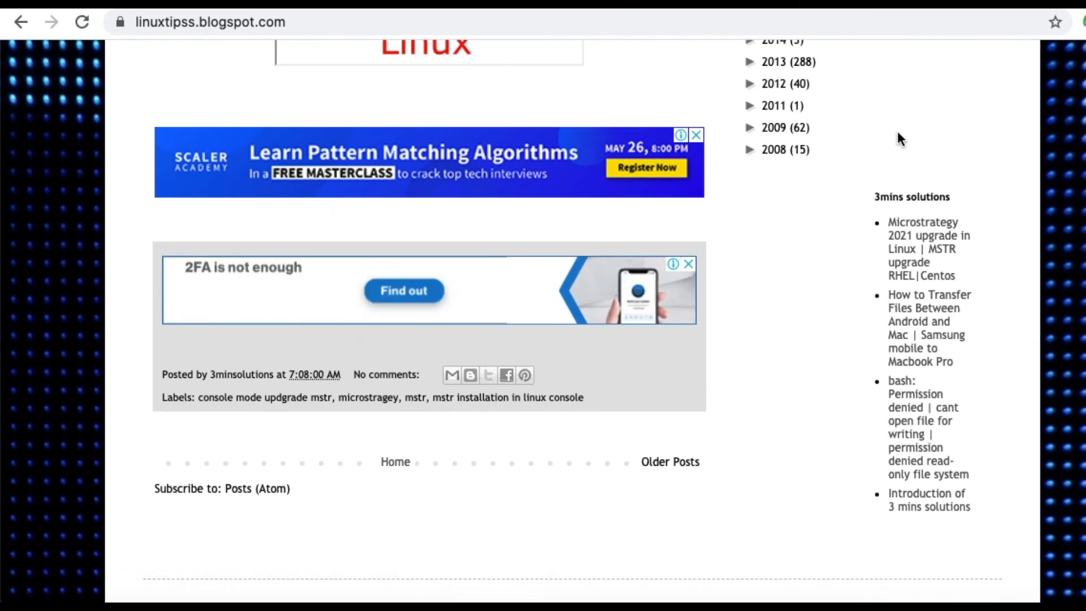